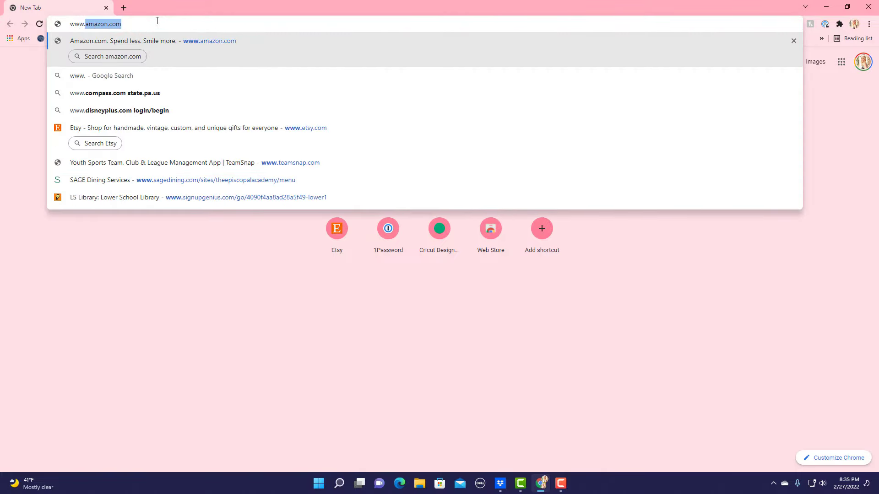
# Reach cricut.com/setup, choose Cutting Machine, the Cricut Maker family, and agree to the terms
pyautogui.write('www.cricut.com')
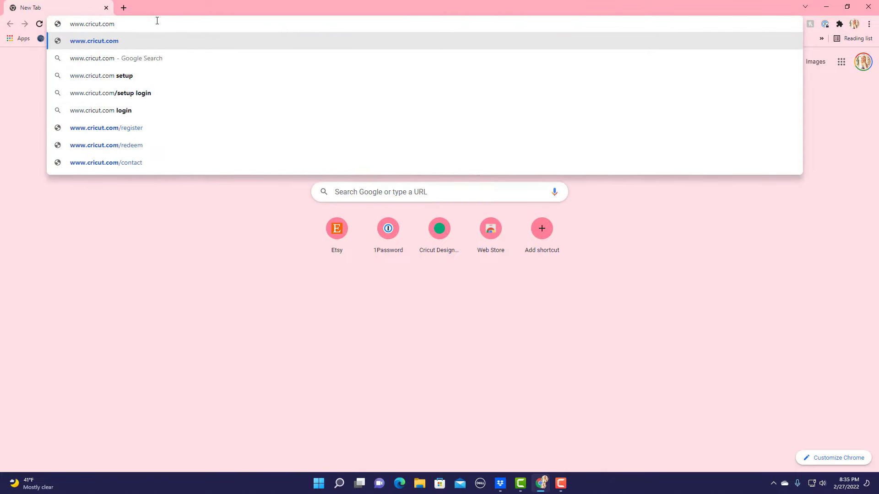
pyautogui.write('/setup')
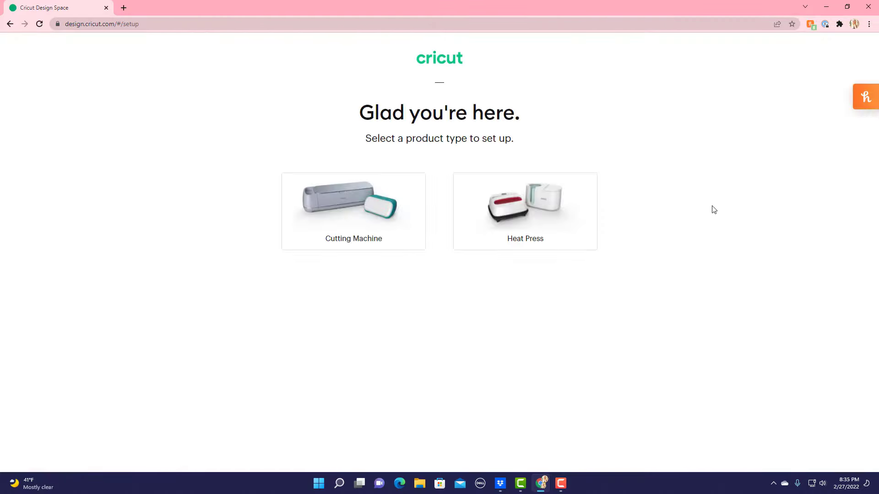
pyautogui.moveTo(333, 218)
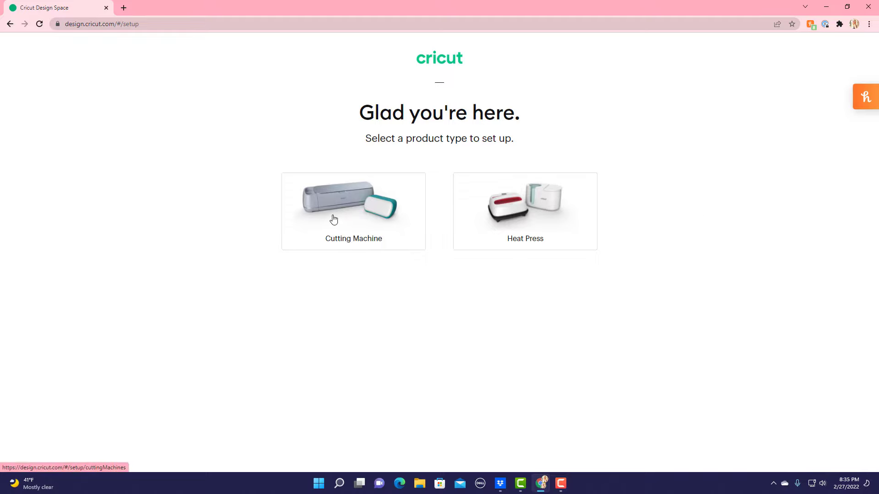
pyautogui.click(353, 211)
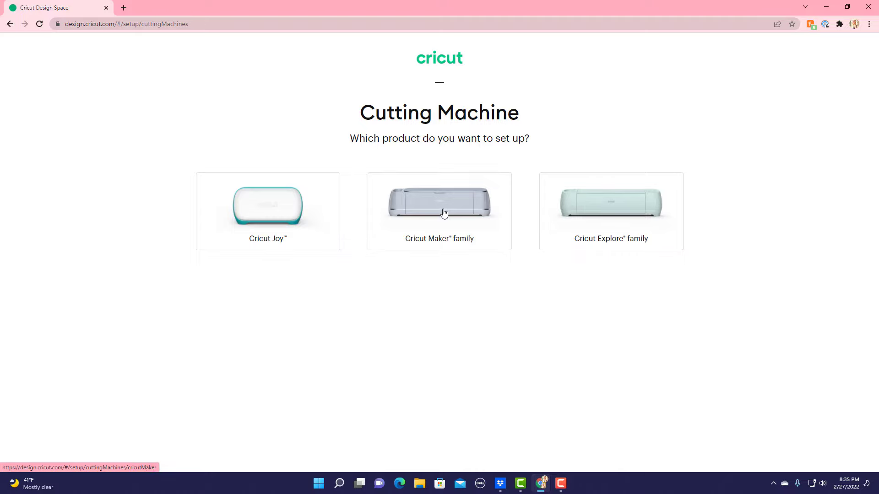
pyautogui.click(439, 201)
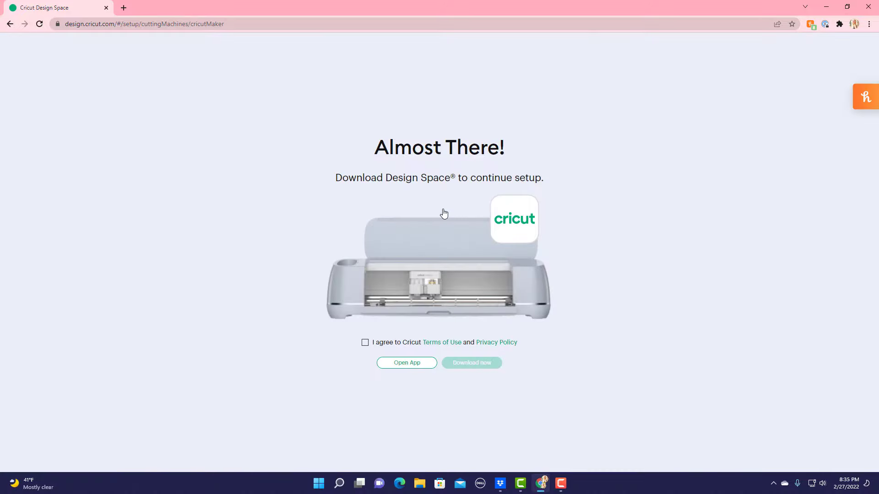
pyautogui.moveTo(345, 429)
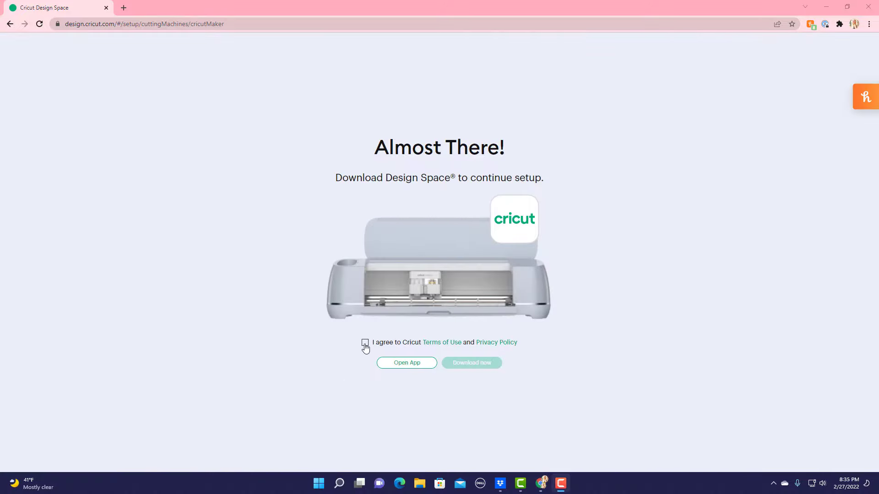
pyautogui.click(366, 343)
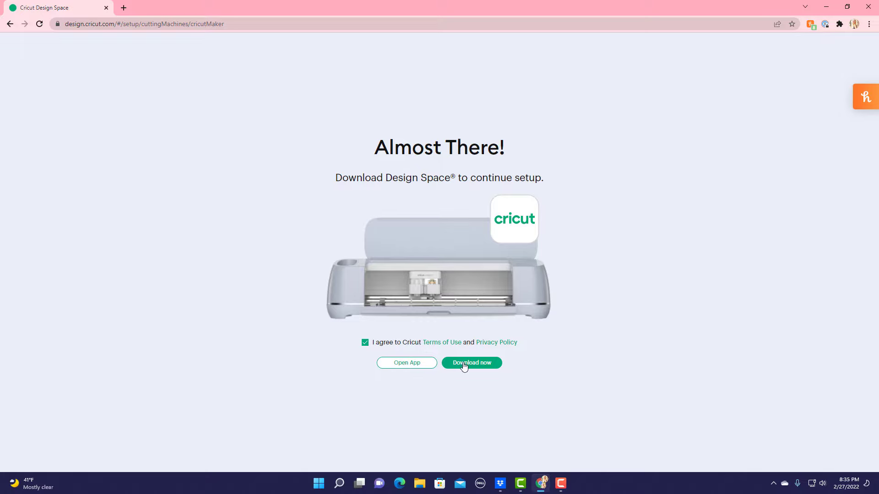
pyautogui.moveTo(412, 367)
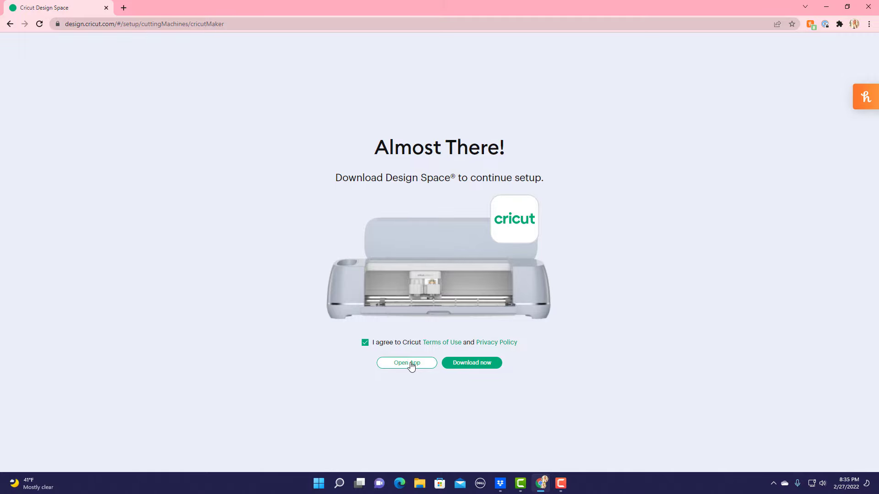
pyautogui.click(407, 363)
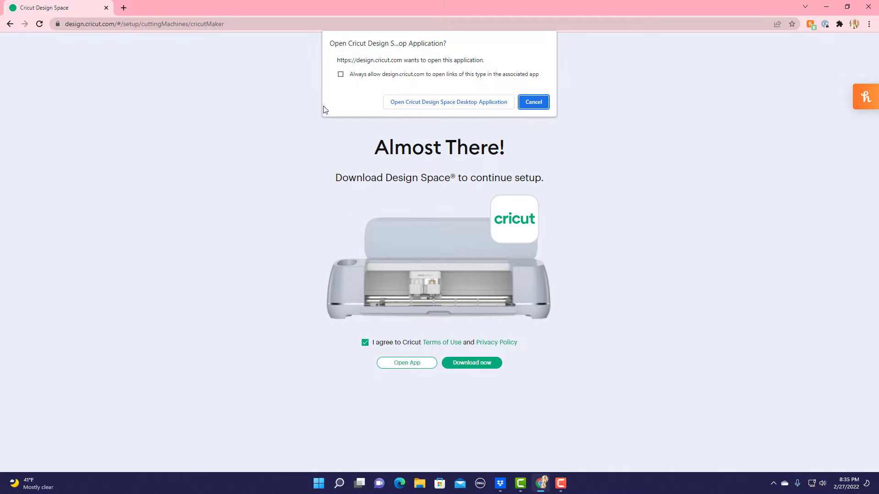
pyautogui.click(447, 101)
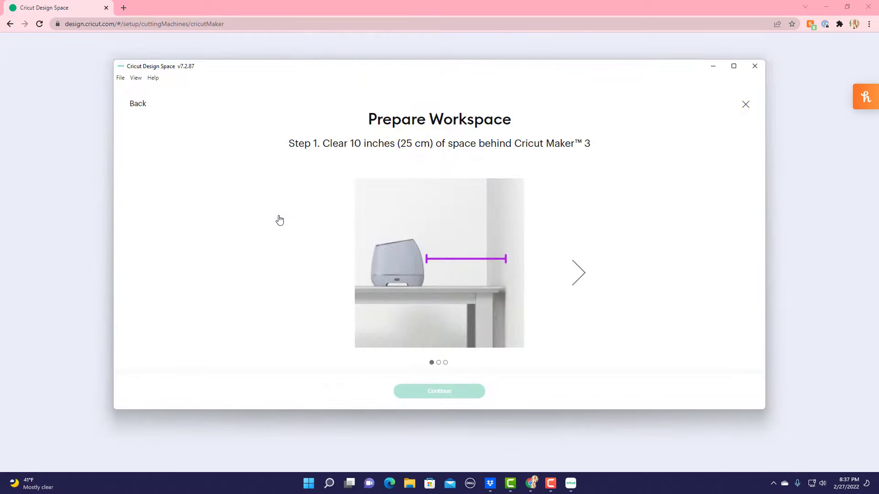
pyautogui.moveTo(580, 275)
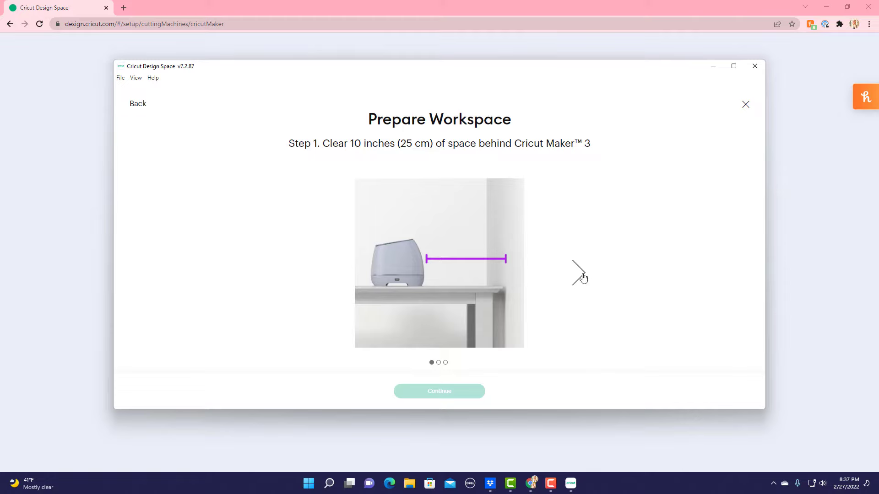
pyautogui.click(578, 272)
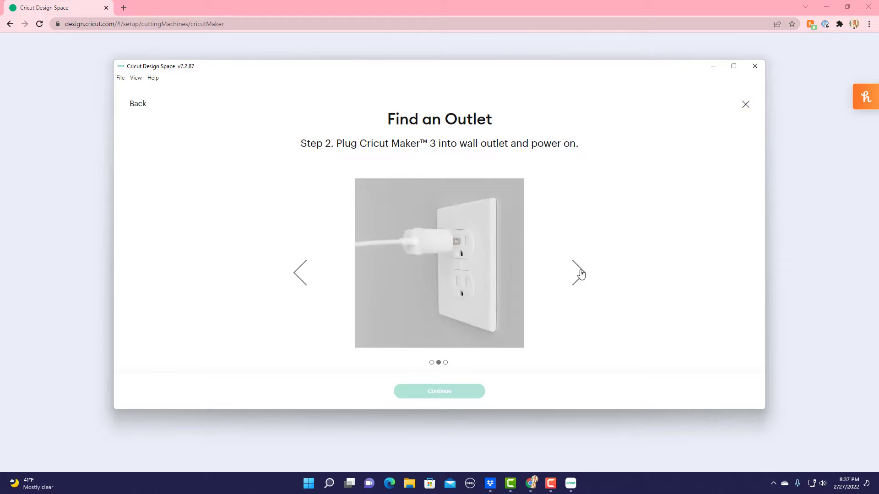
pyautogui.click(578, 272)
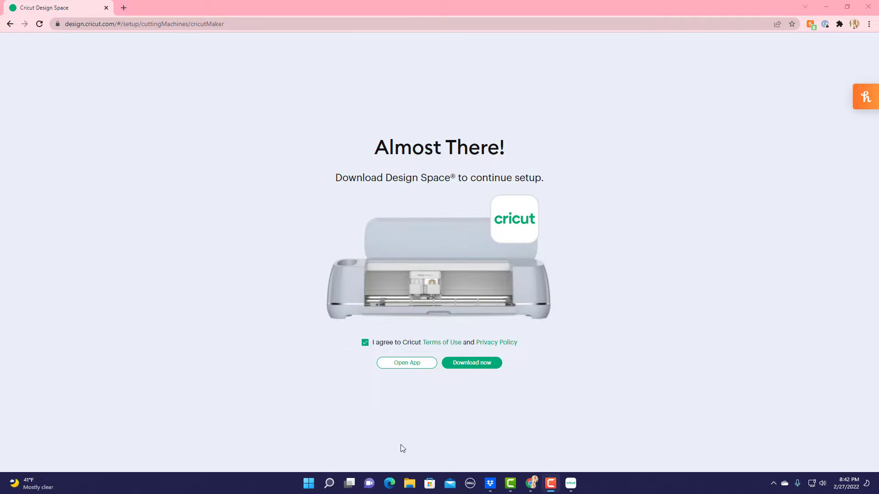
pyautogui.moveTo(403, 449)
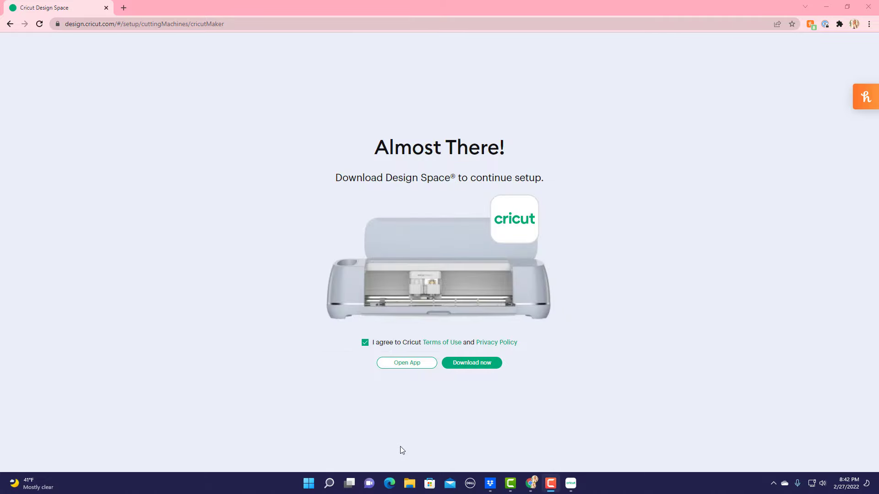
# Find Device Manager via Windows search, view the device list, then close it
pyautogui.click(330, 484)
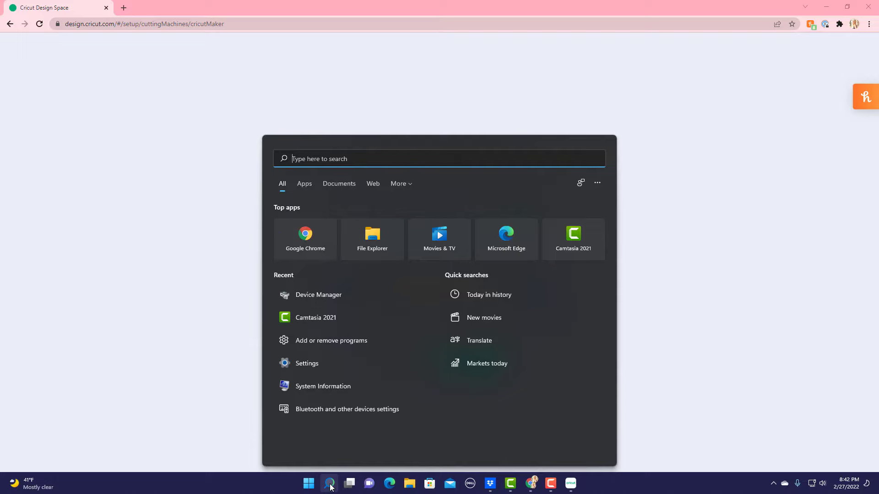
pyautogui.write('device')
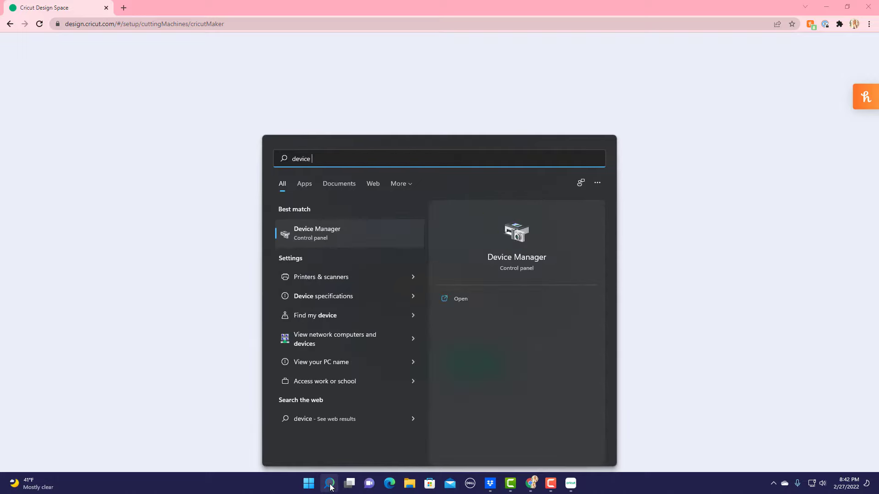
pyautogui.write('manager')
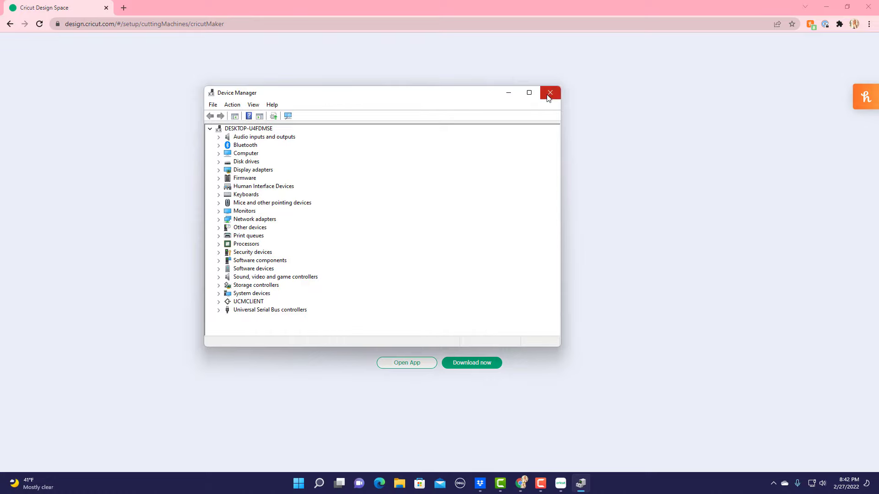
pyautogui.click(550, 92)
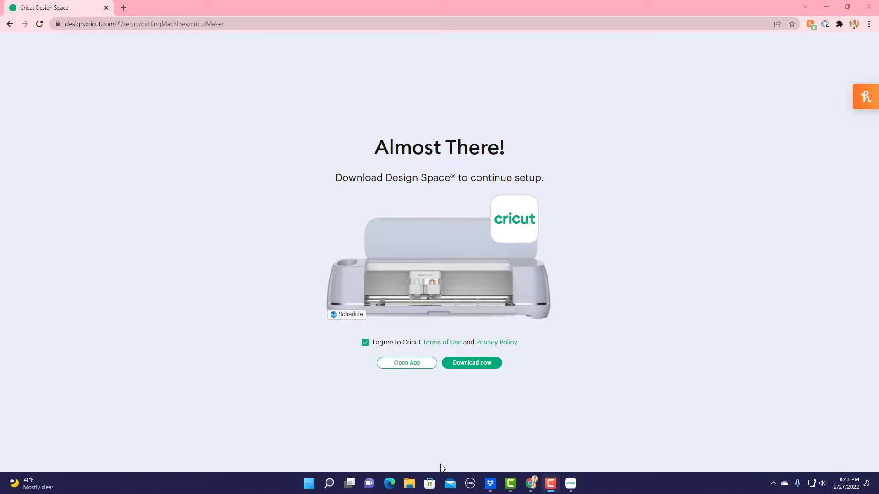
# Launch Settings from search, go to Bluetooth & devices and start adding a new device
pyautogui.click(328, 483)
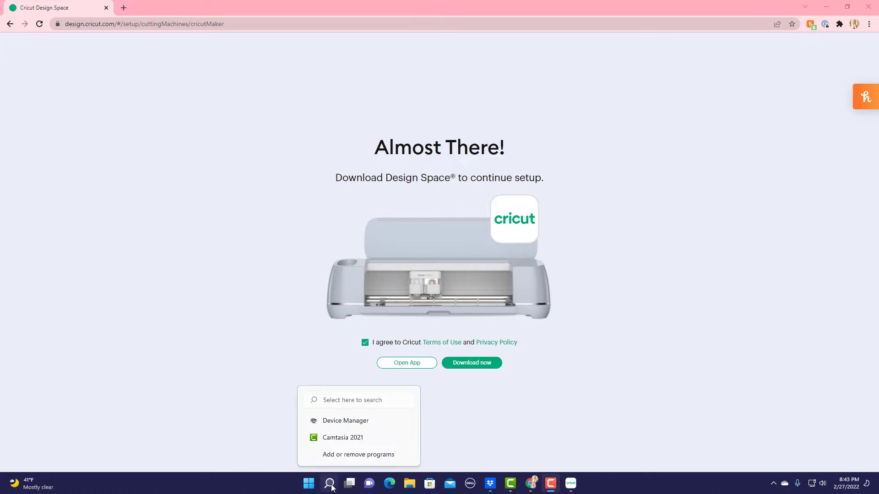
pyautogui.write('settings')
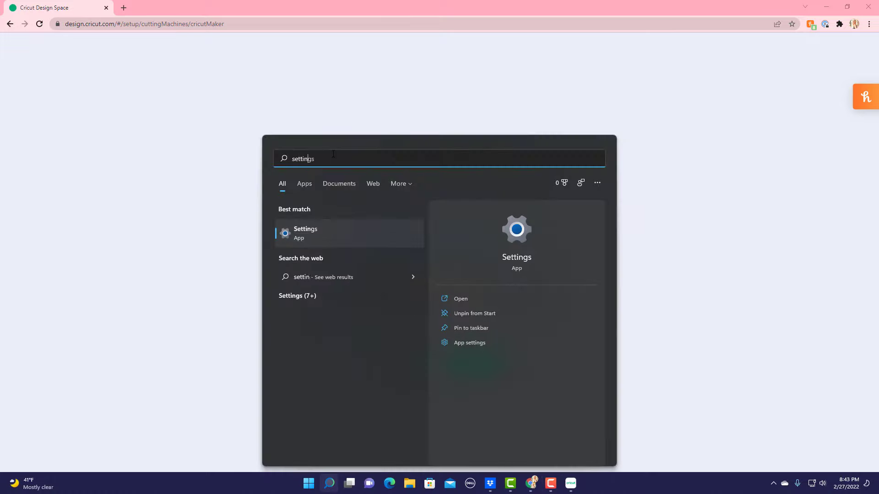
pyautogui.click(306, 232)
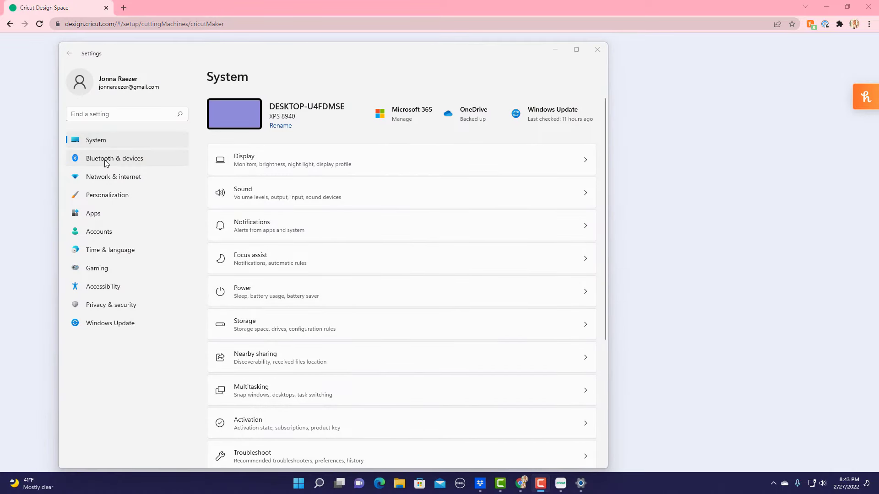
pyautogui.click(114, 158)
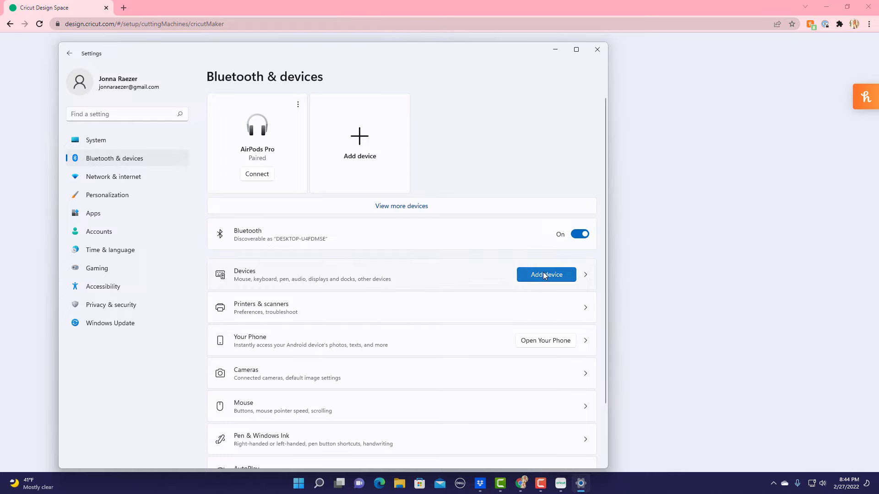
pyautogui.click(546, 275)
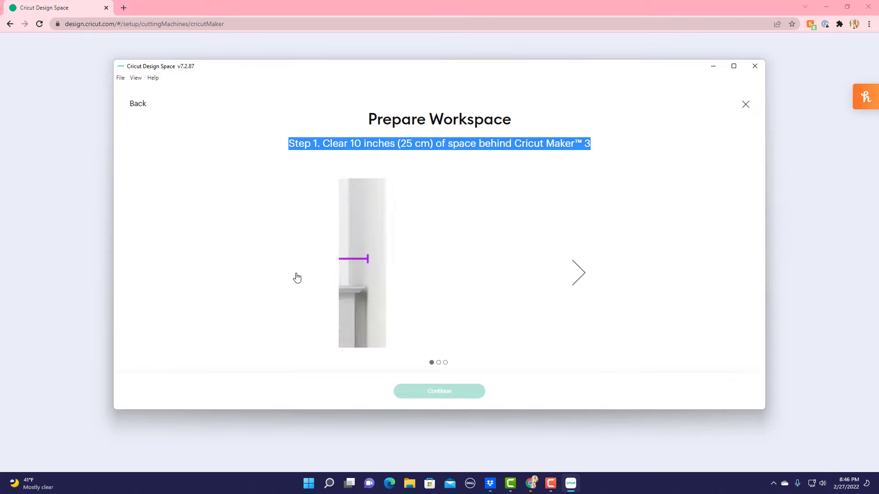
# Select the Maker 3 : 088A Bluetooth machine from the detected list and continue setup
pyautogui.click(579, 273)
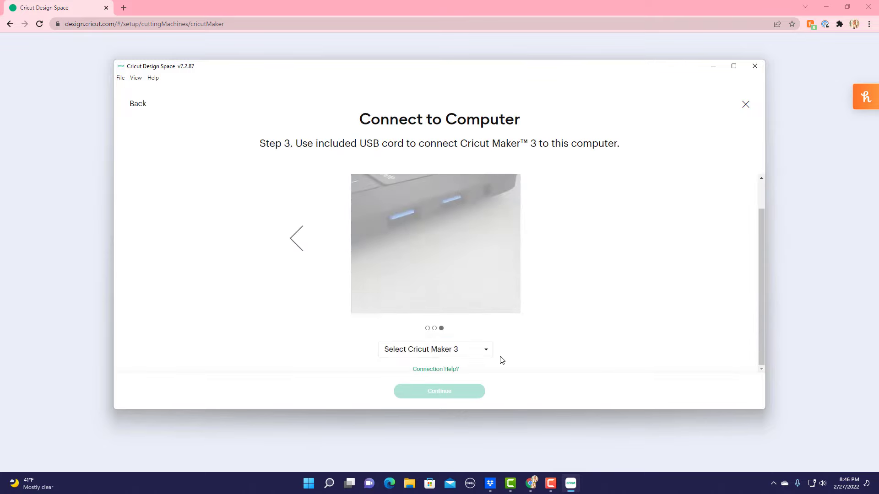
pyautogui.click(434, 349)
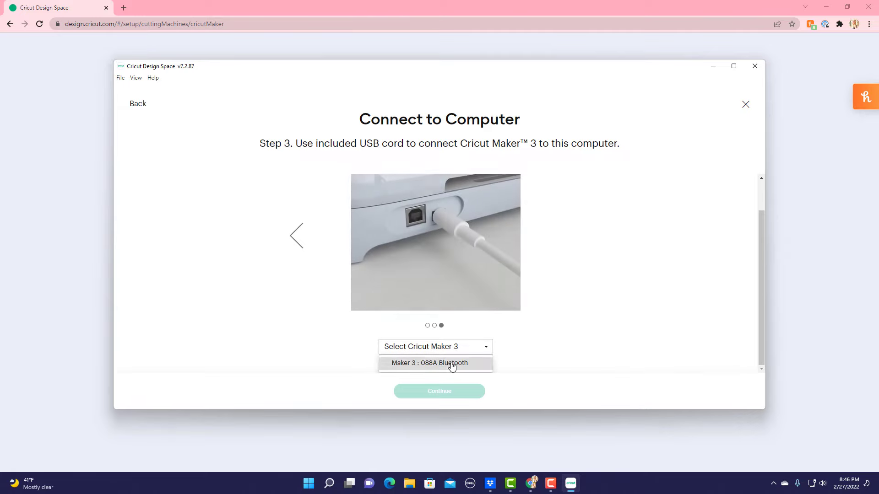
pyautogui.click(429, 362)
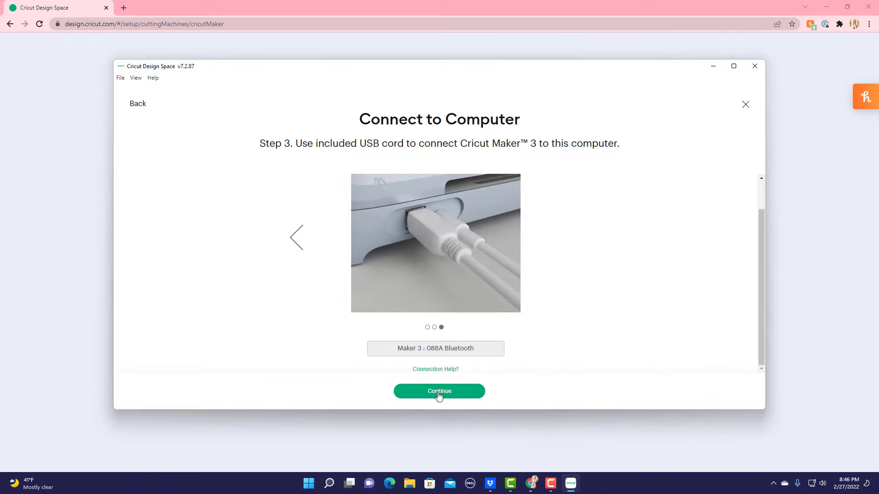
pyautogui.click(439, 391)
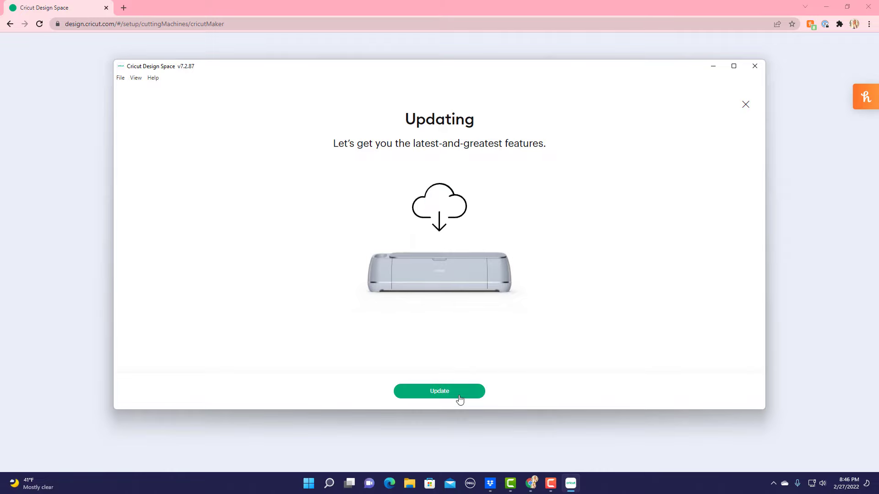
# Update and activate the Maker 3, agree to the terms, and register it to the Cricut ID
pyautogui.click(439, 391)
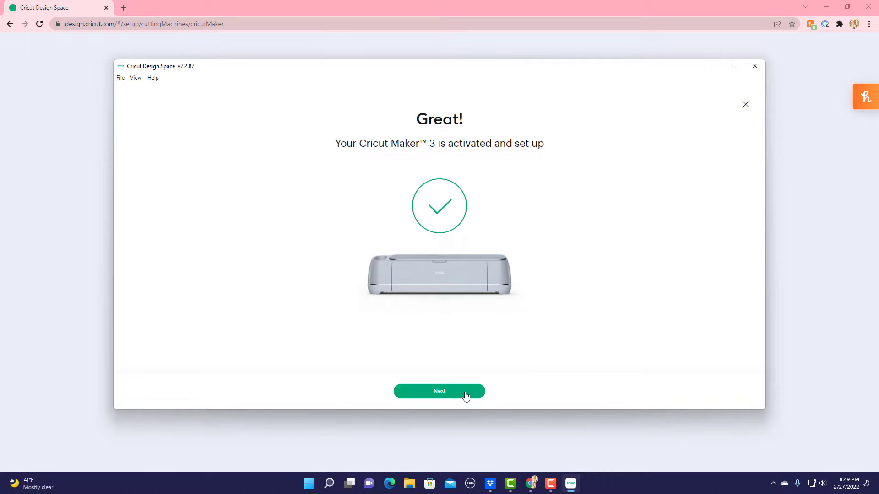
pyautogui.click(438, 391)
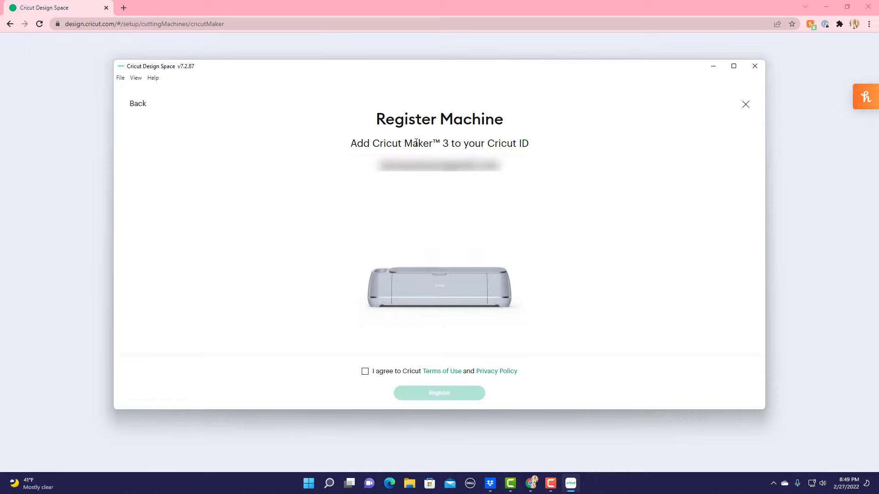
pyautogui.click(366, 371)
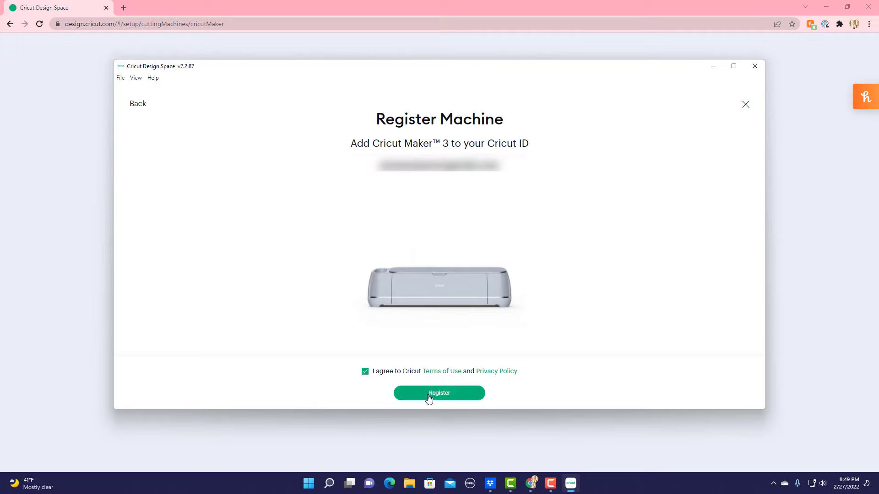
pyautogui.click(439, 393)
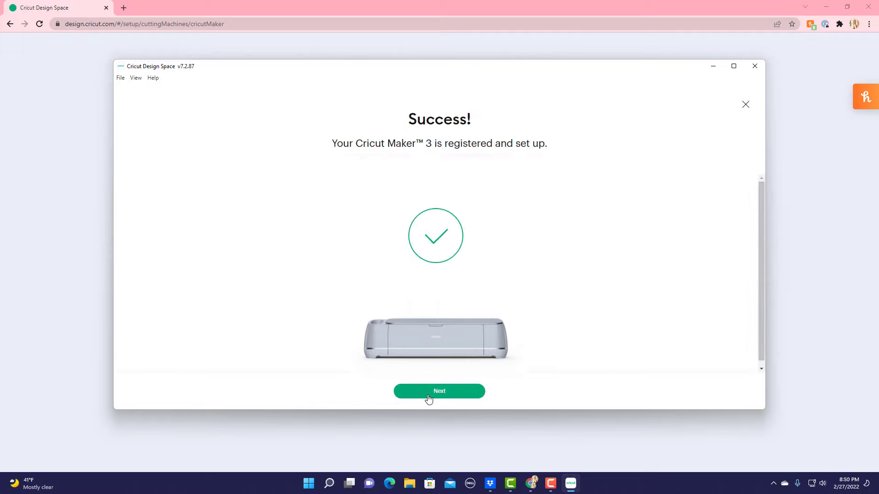
pyautogui.click(438, 390)
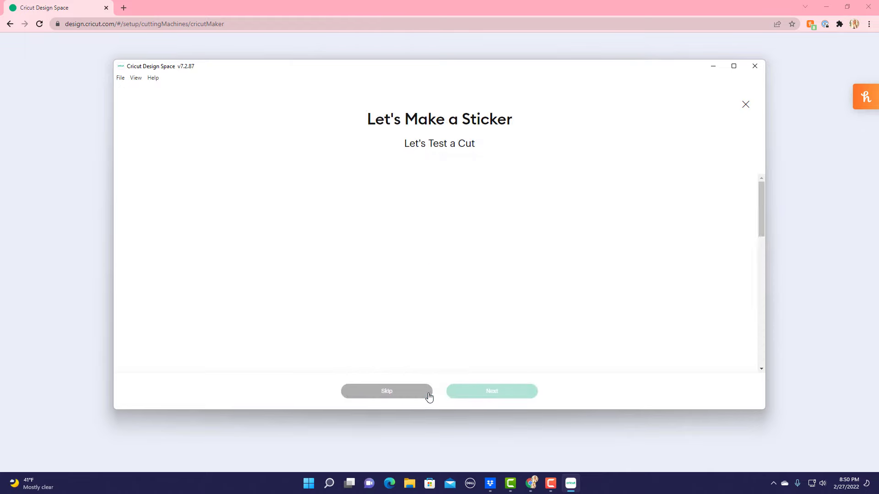